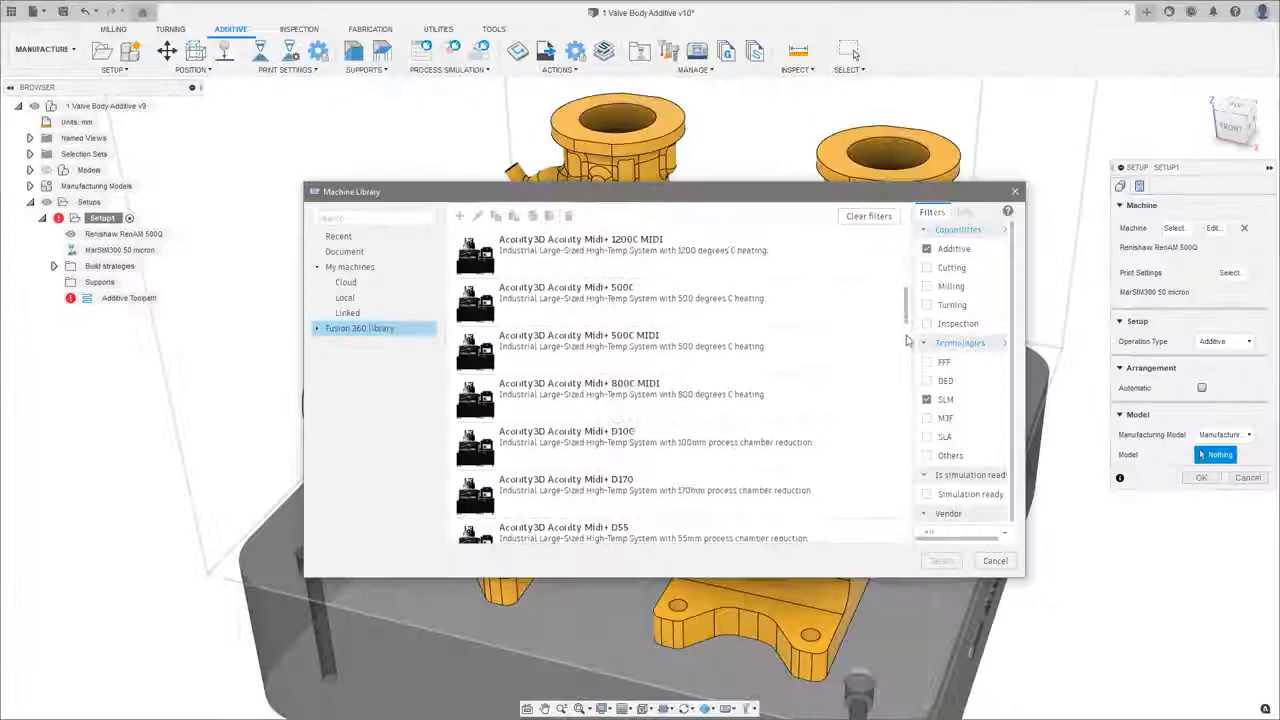
Step: Assign the Chessboard build strategy to the valve bodies via the Build Strategy override
scroll("down", 3)
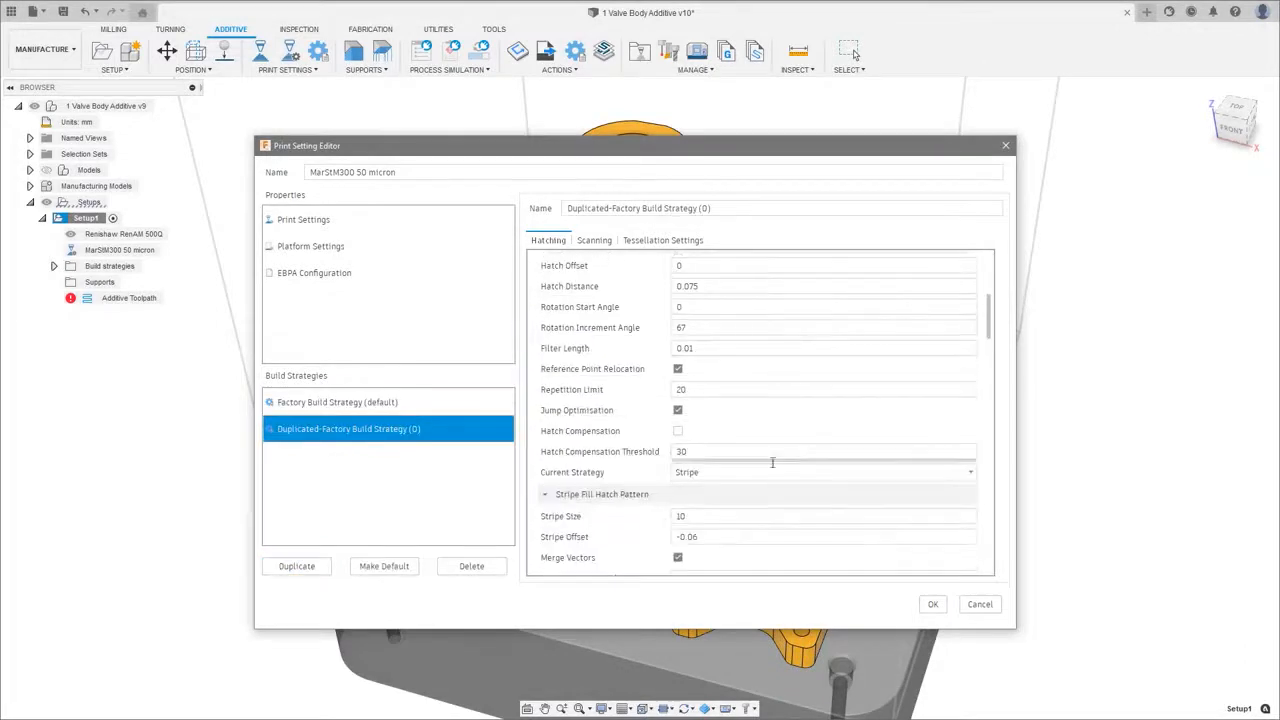
left_click(820, 472)
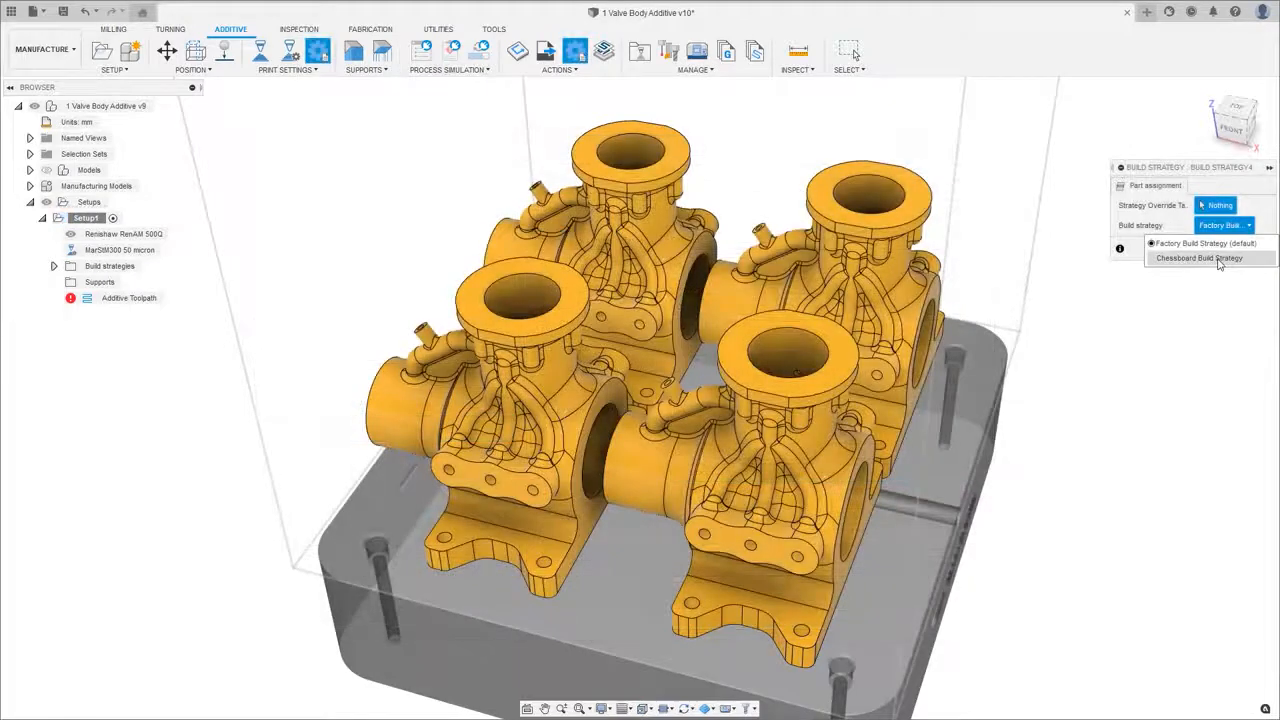
left_click(1198, 258)
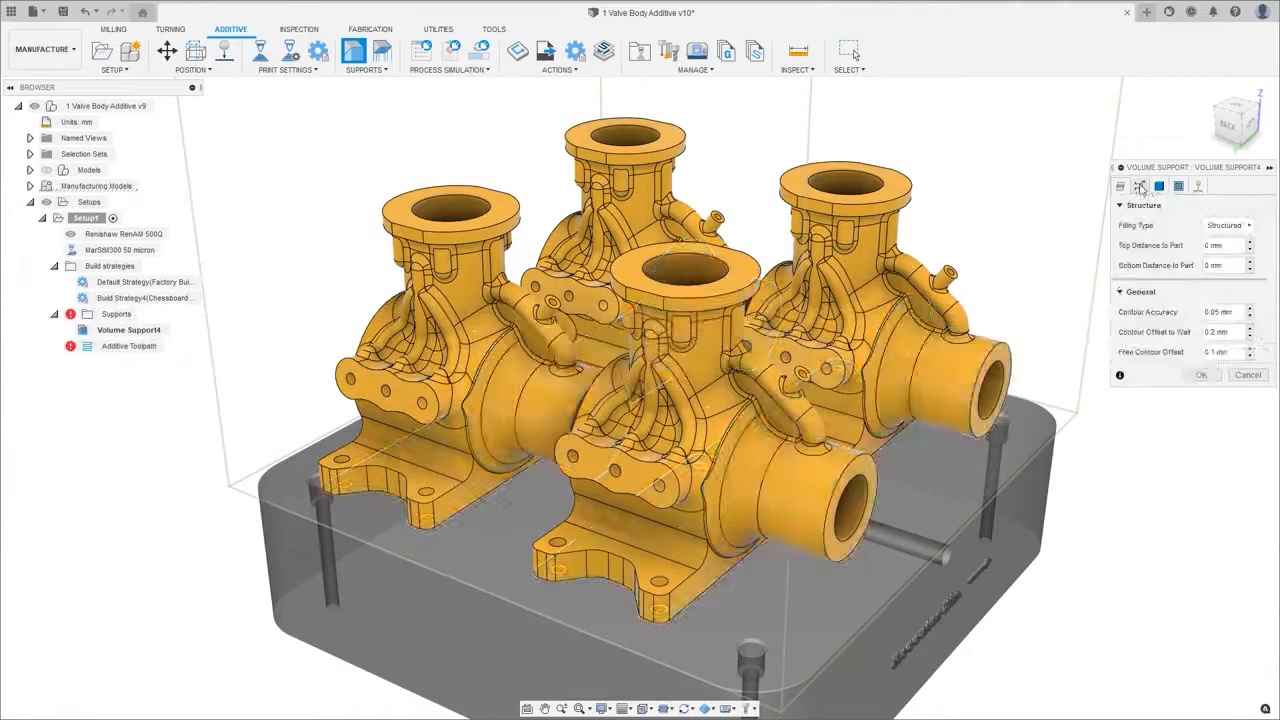
Step: Delete the bolt hole faces from the top flange, leaving a solid ring face
left_click(1178, 186)
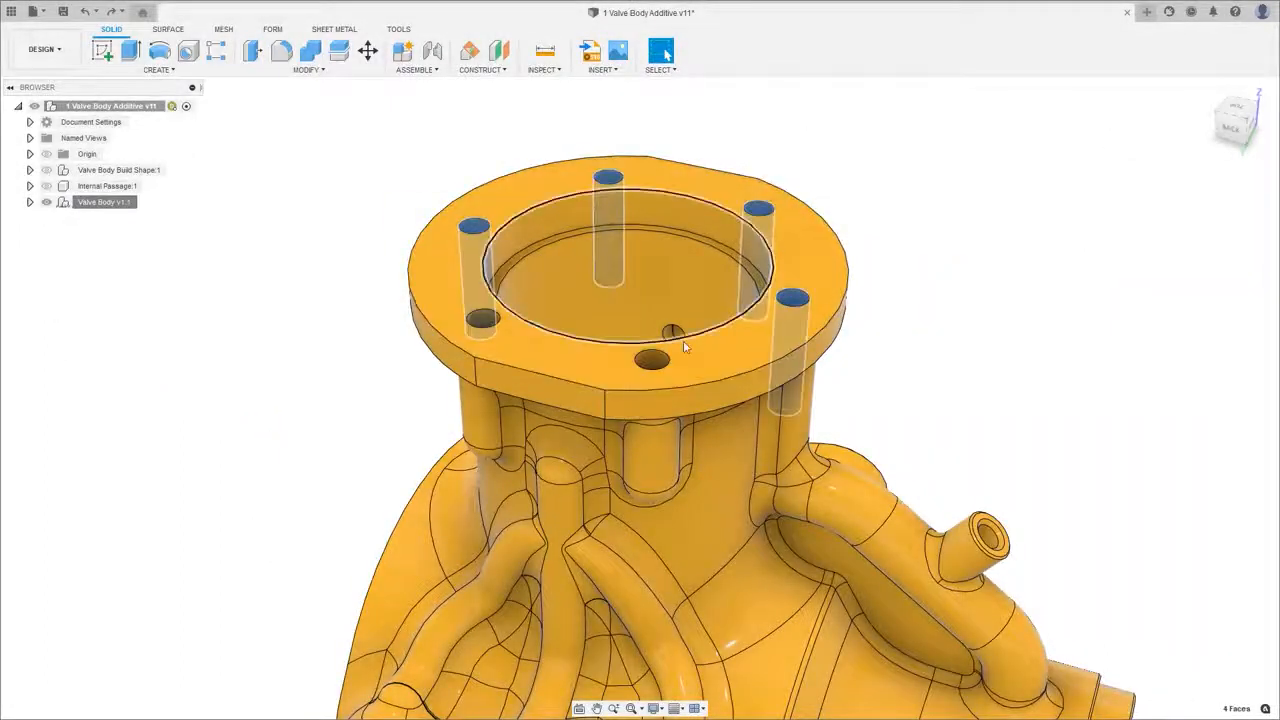
right_click(670, 332)
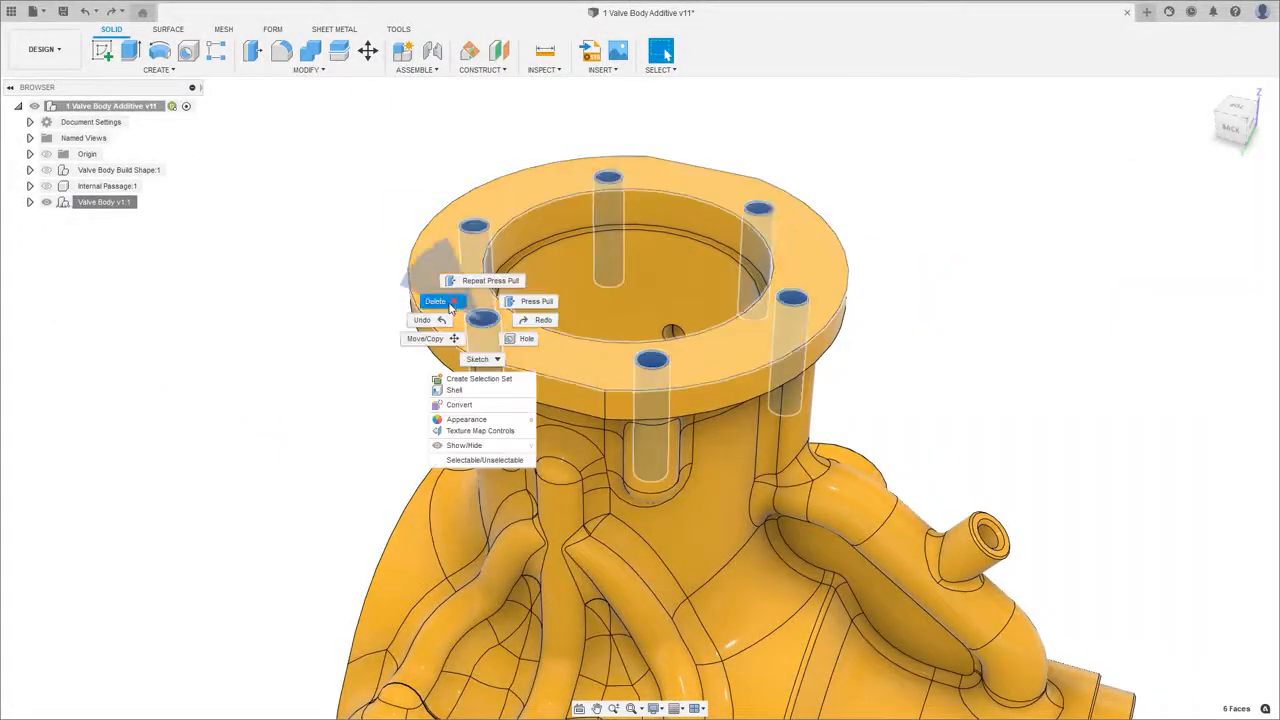
left_click(436, 301)
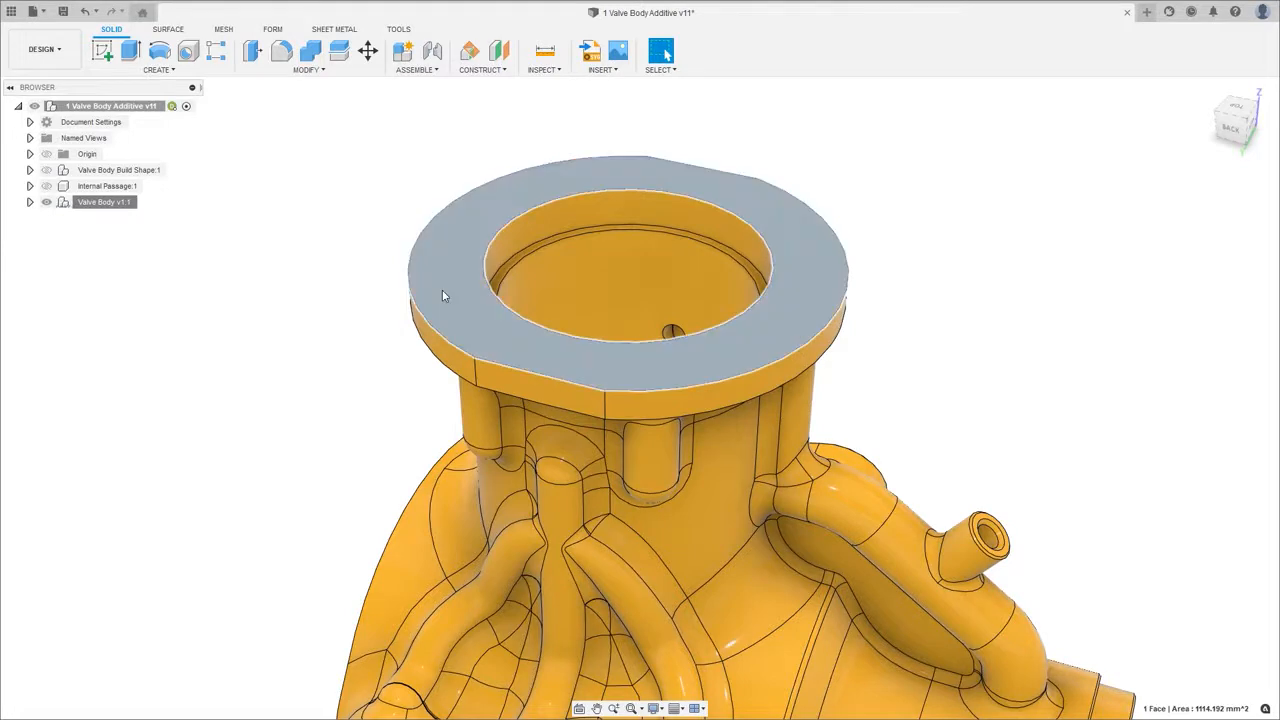